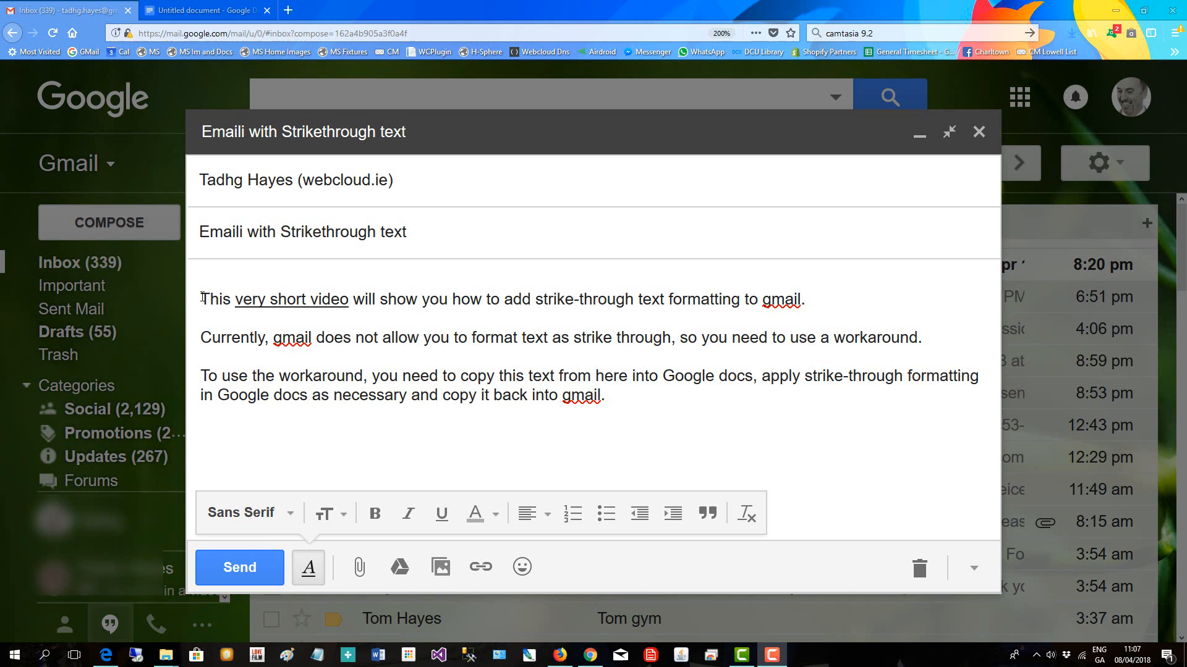
# Select and copy all three paragraphs of the draft email body
pyautogui.moveTo(202, 299); pyautogui.dragTo(803, 299)
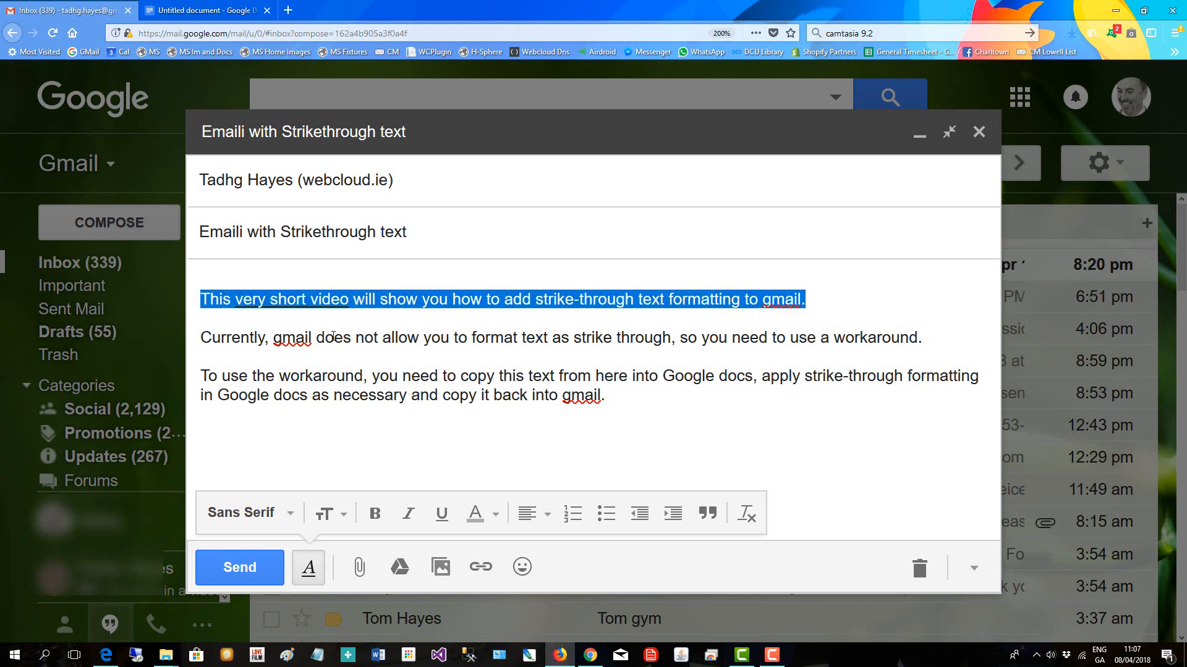
pyautogui.moveTo(200, 299); pyautogui.dragTo(623, 395)
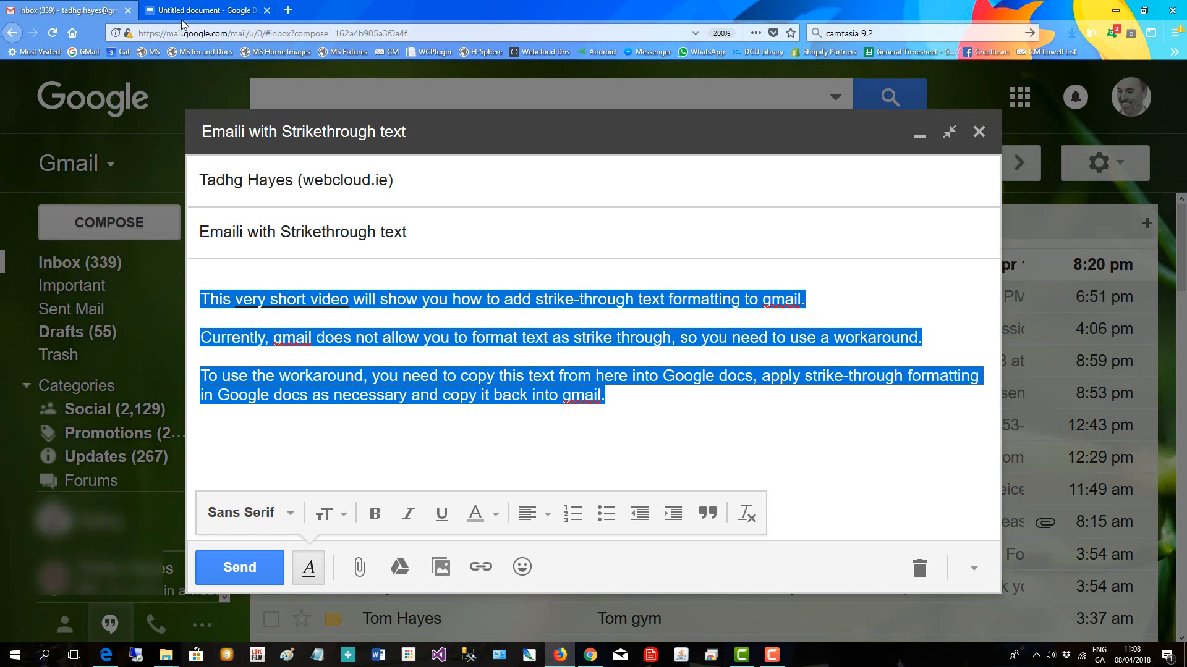
# Paste the three paragraphs into the untitled Docs document and select the third paragraph
pyautogui.click(204, 10)
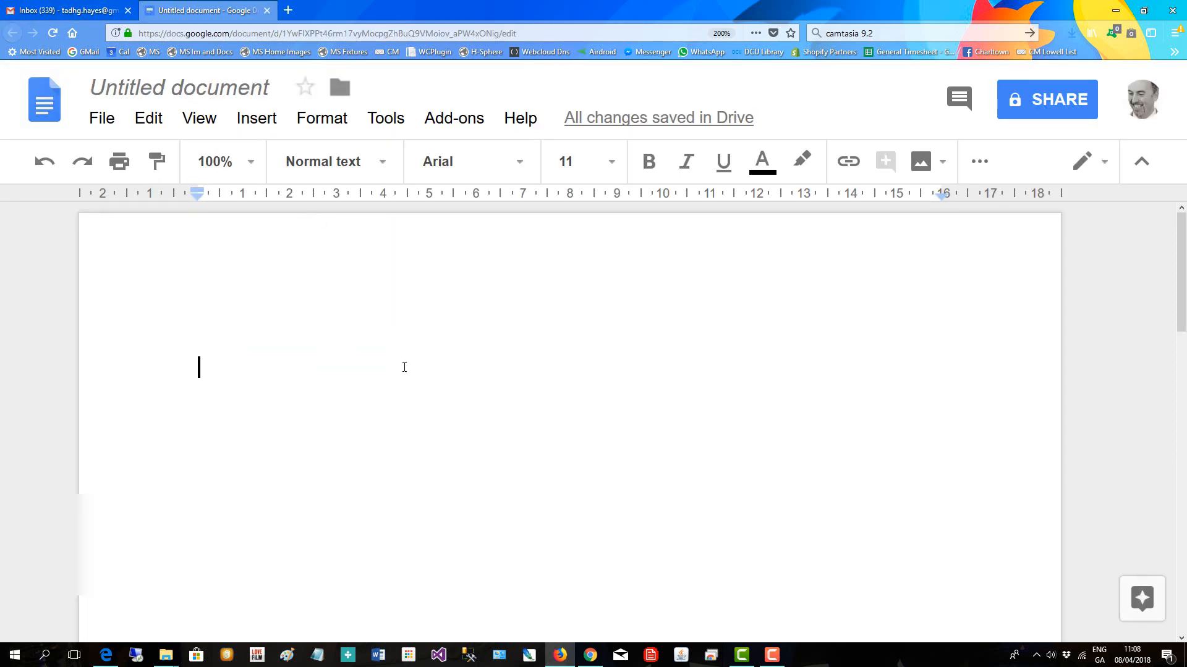
pyautogui.write('This very short video will show you how to add strike-through text formatting to gmail.')
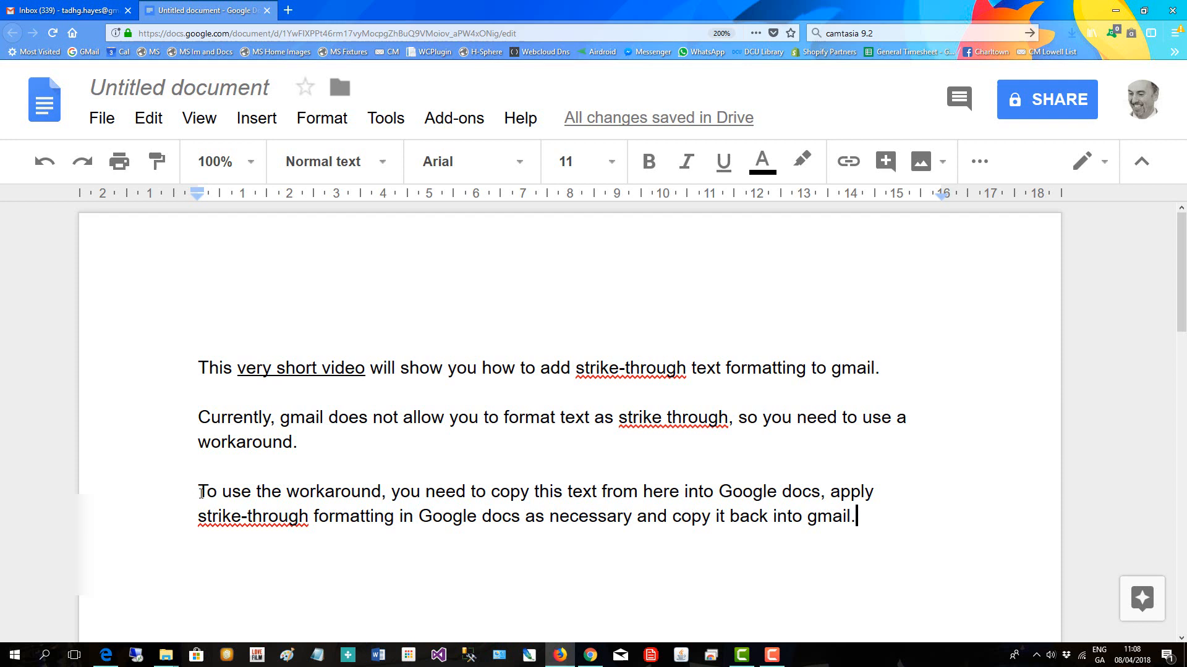
pyautogui.moveTo(198, 490); pyautogui.dragTo(857, 517)
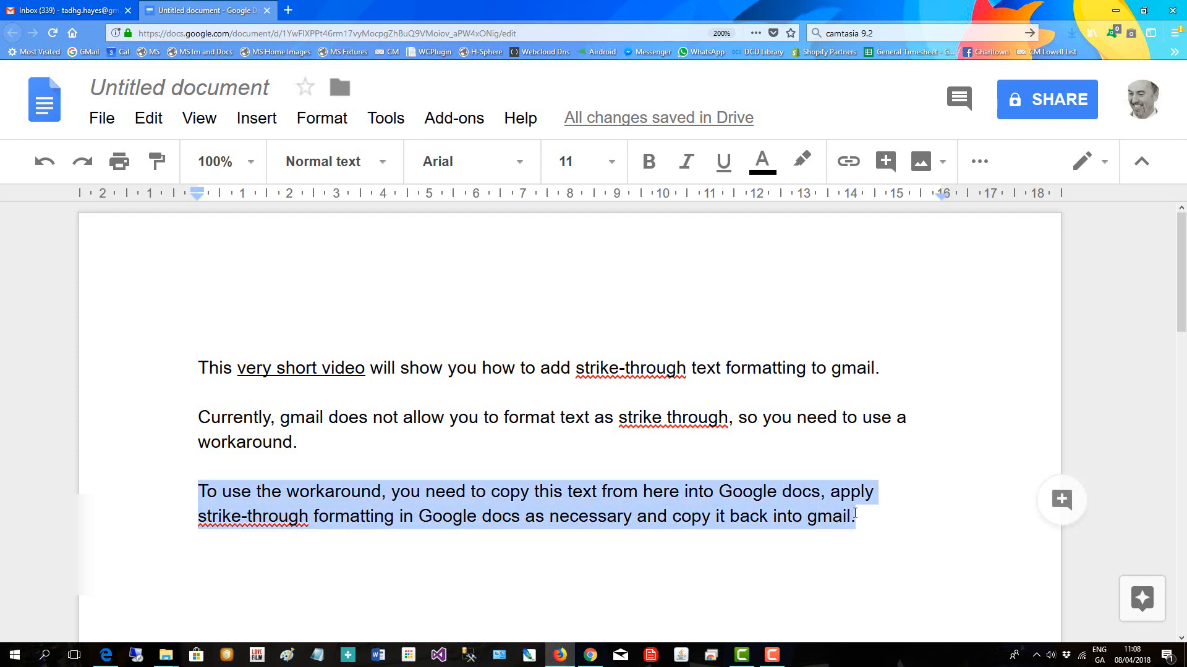
# Apply Format > Text > Strike-through to the third paragraph, then select the whole document
pyautogui.click(321, 119)
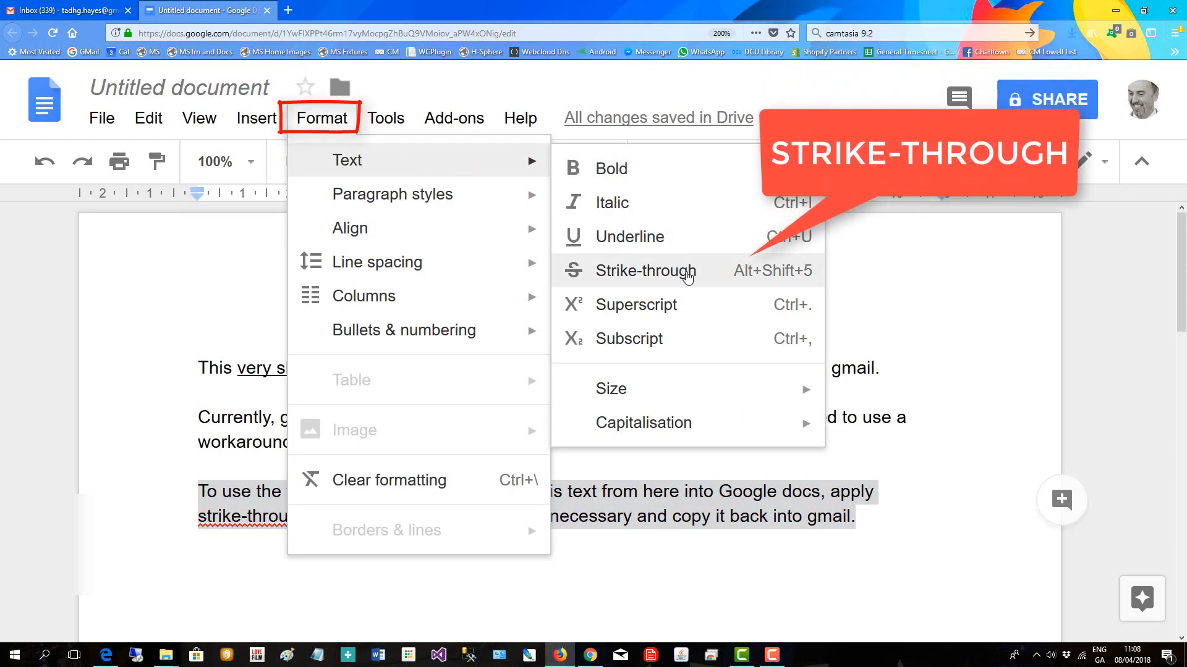
pyautogui.click(646, 271)
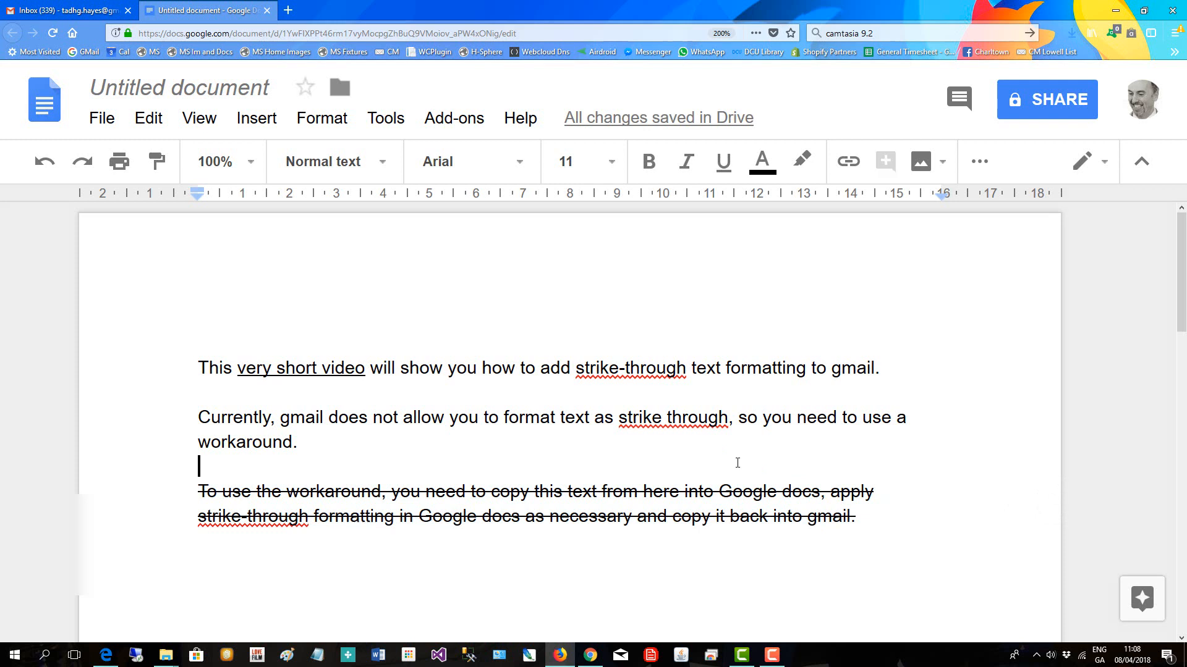
pyautogui.press('ctrl+a')
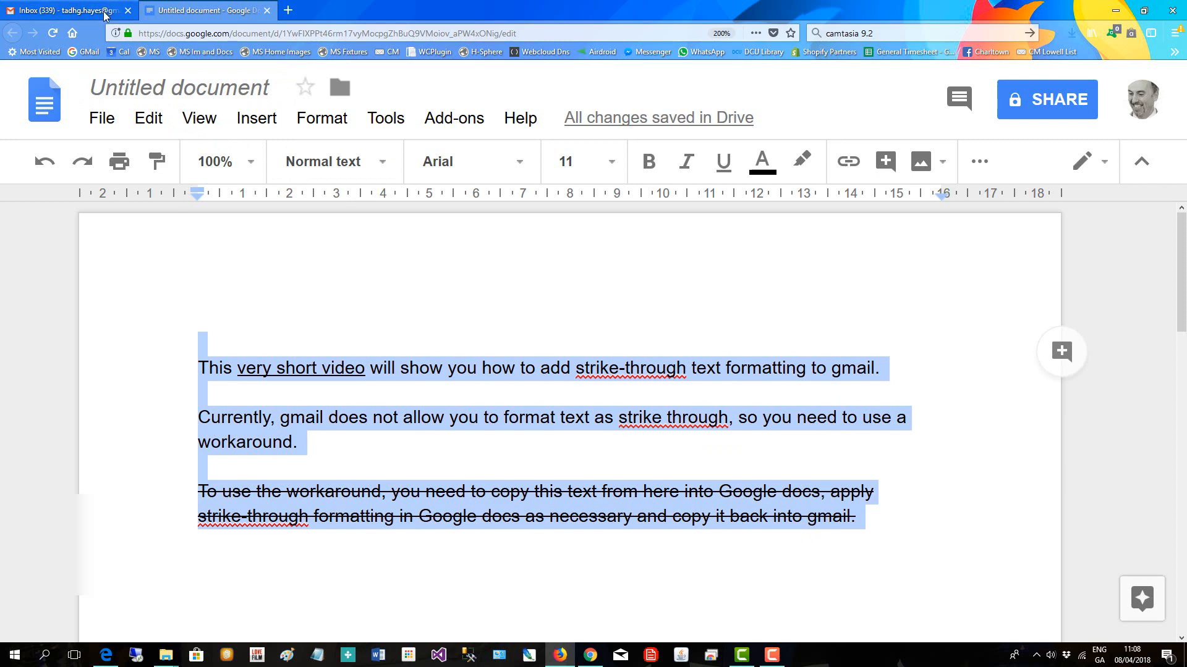
# Paste the struck-through version over the Gmail draft body and send the email
pyautogui.click(55, 9)
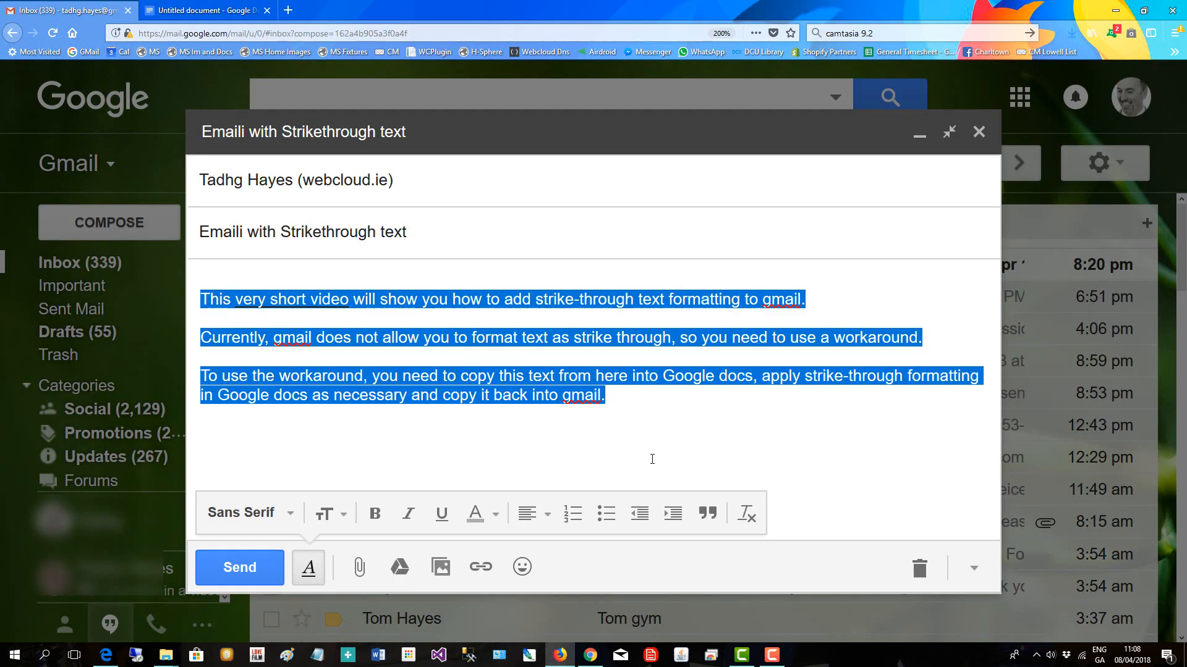
pyautogui.moveTo(176, 296)
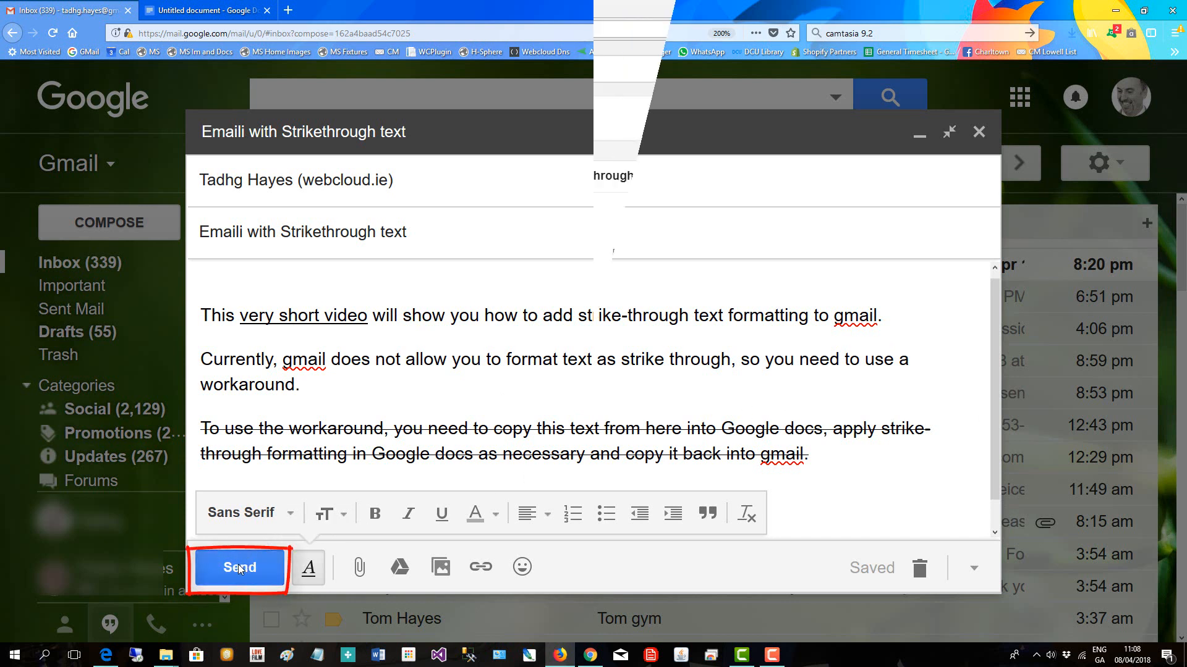
pyautogui.click(240, 567)
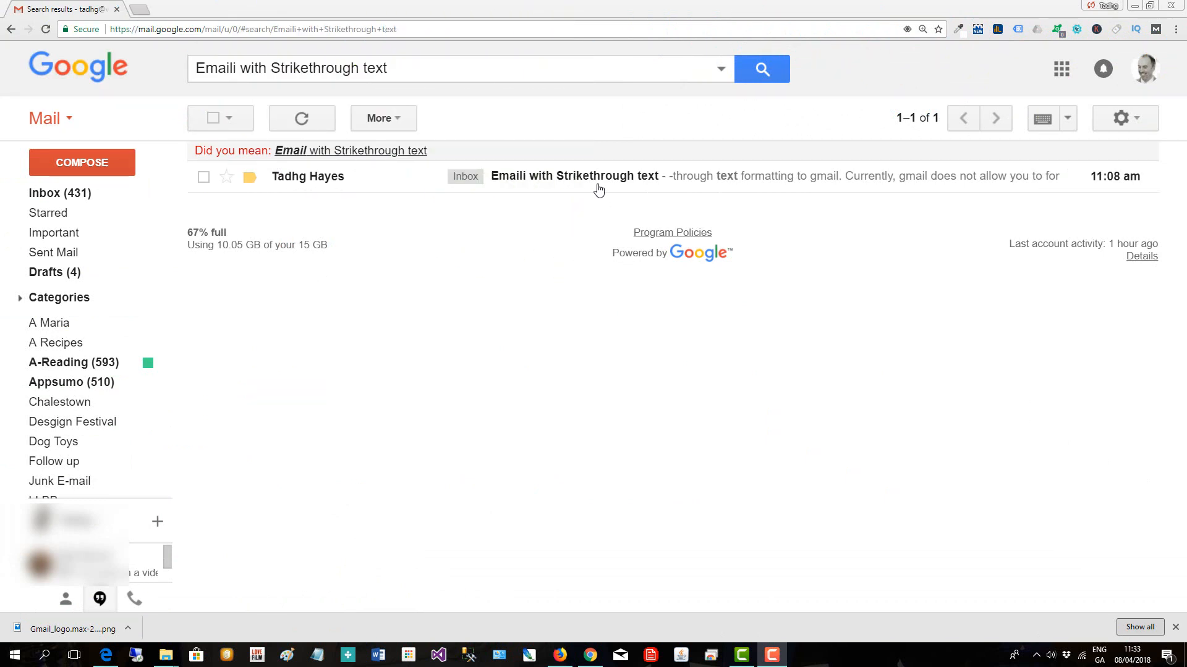
# Open the received 'Emaili with Strikethrough text' message showing the struck-through paragraph
pyautogui.click(598, 179)
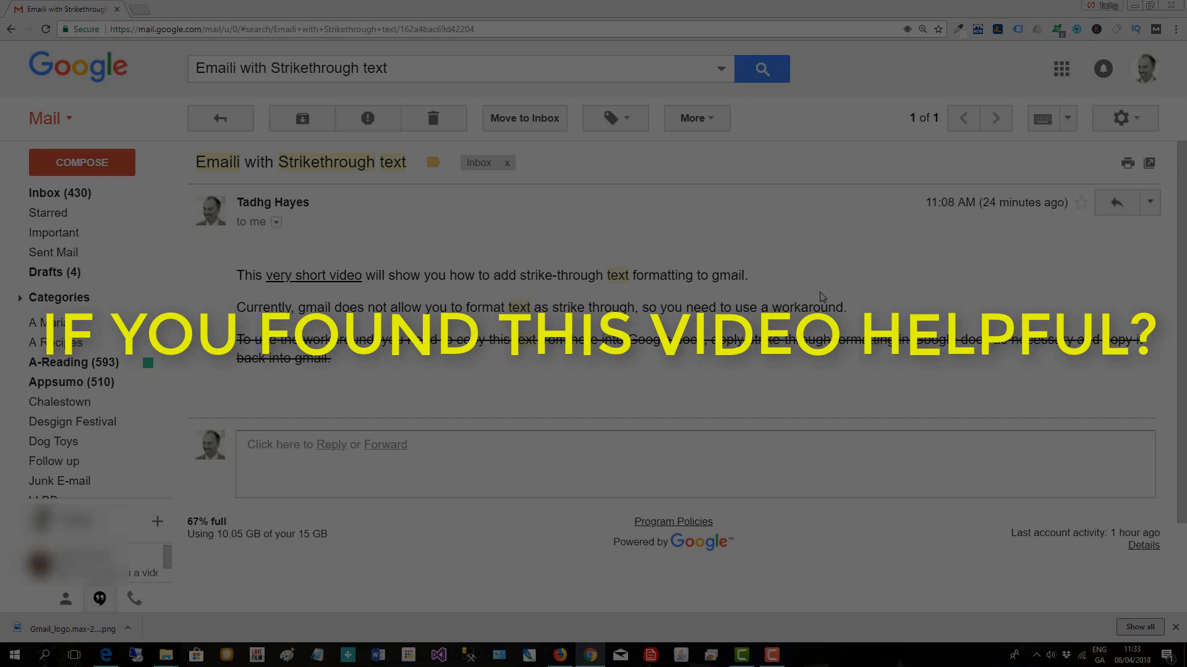
pyautogui.moveTo(859, 632)
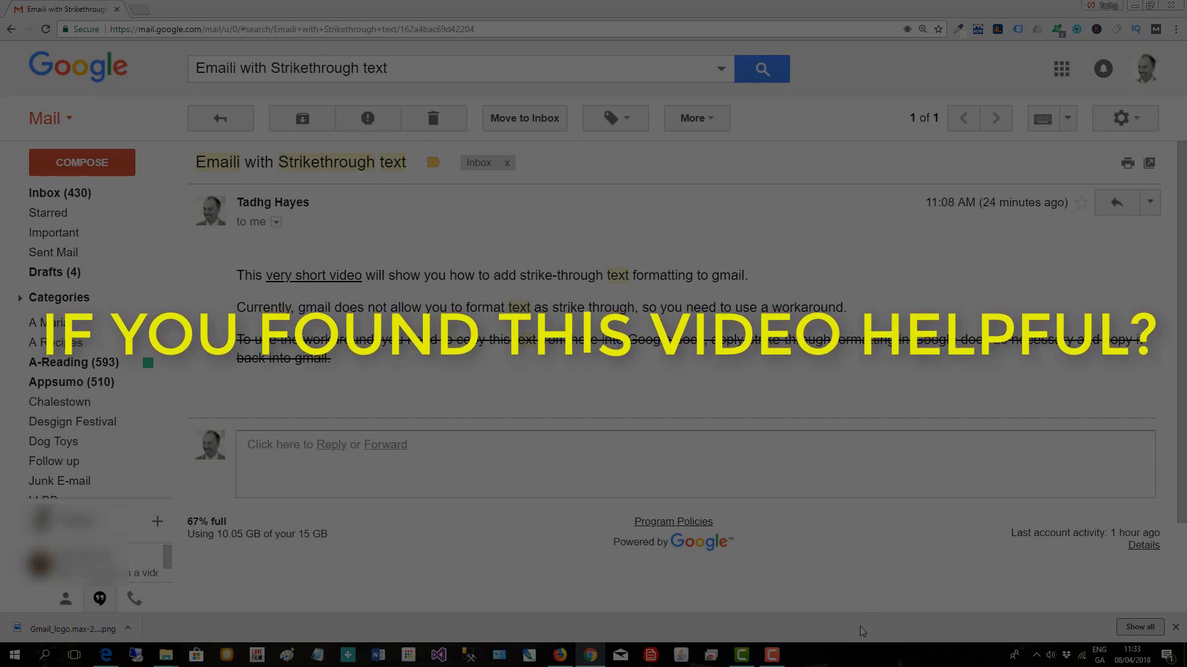